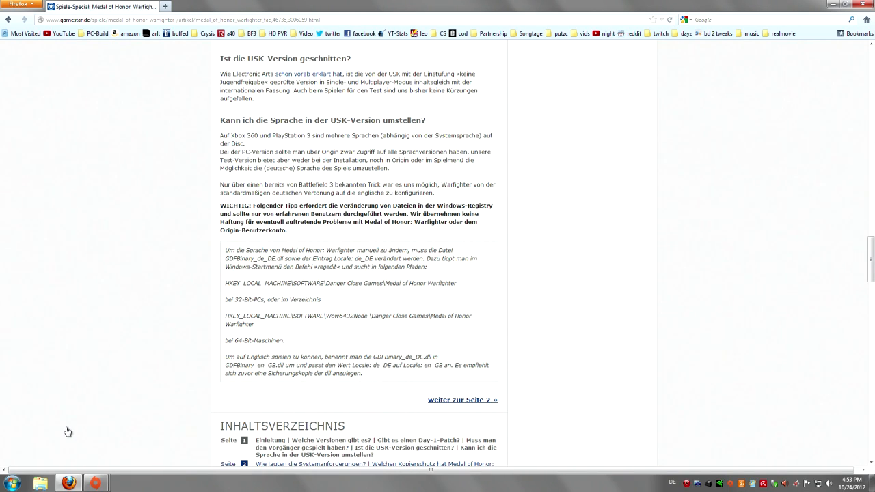
pyautogui.moveTo(296, 194)
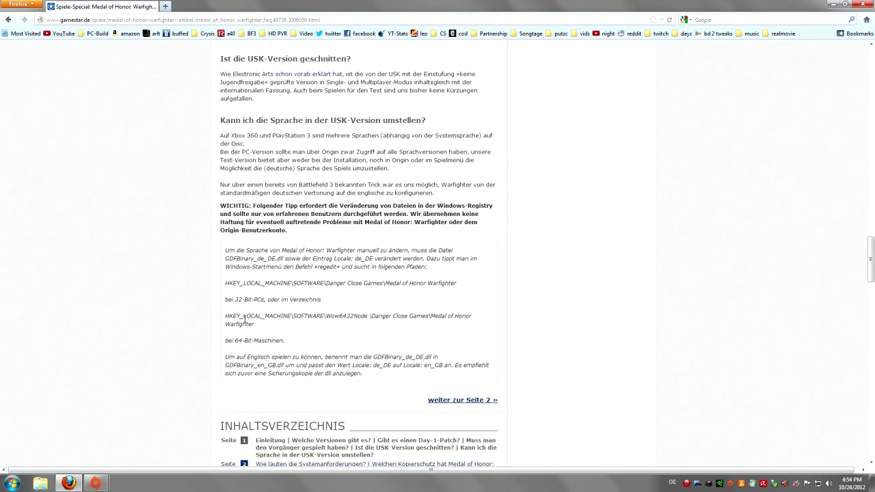
pyautogui.moveTo(175, 333)
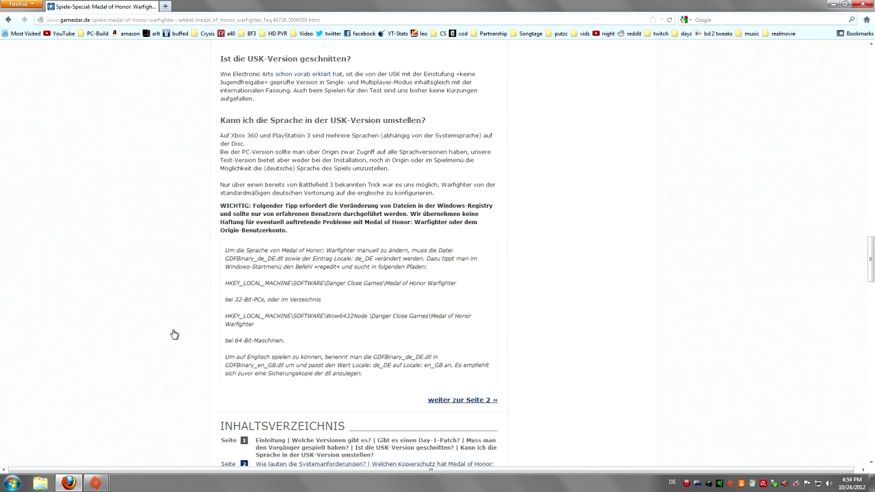
# Search the Start Menu for 'regedit' so the program shows in results.
pyautogui.click(8, 484)
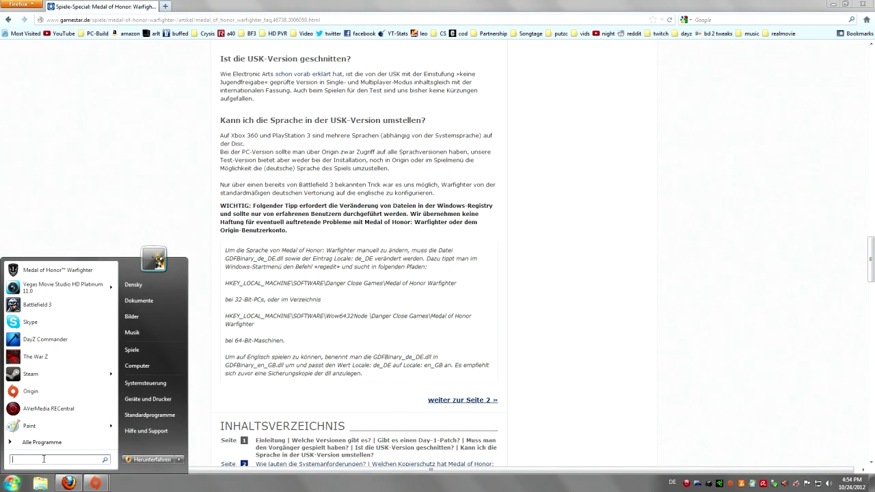
pyautogui.write('regedit')
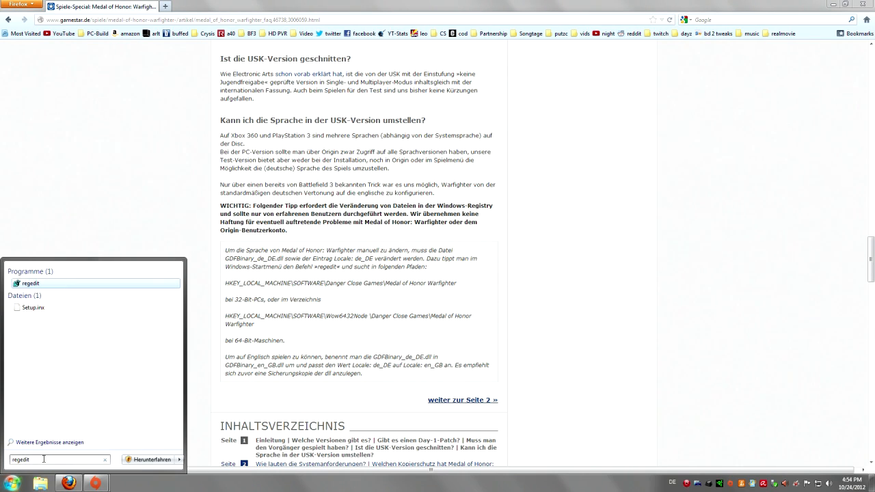
# Launch regedit and centre the Registry Editor window showing the Medal of Honor Warfighter key.
pyautogui.click(30, 283)
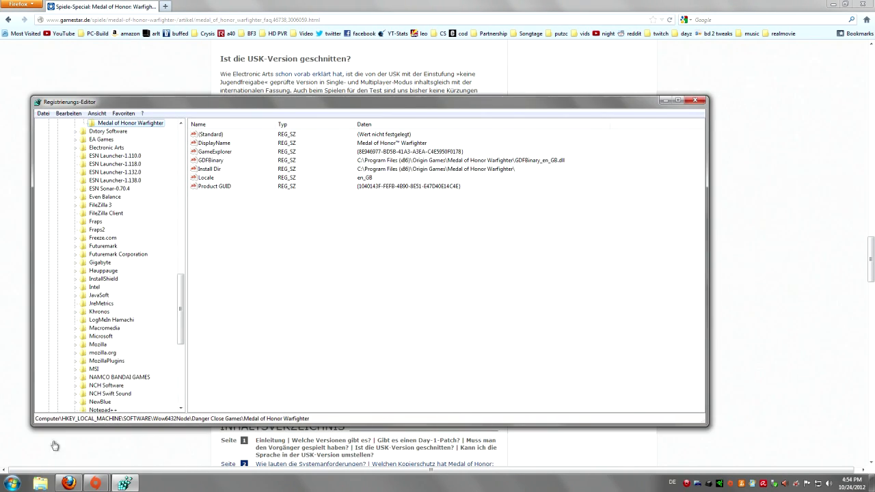
pyautogui.scroll(3)
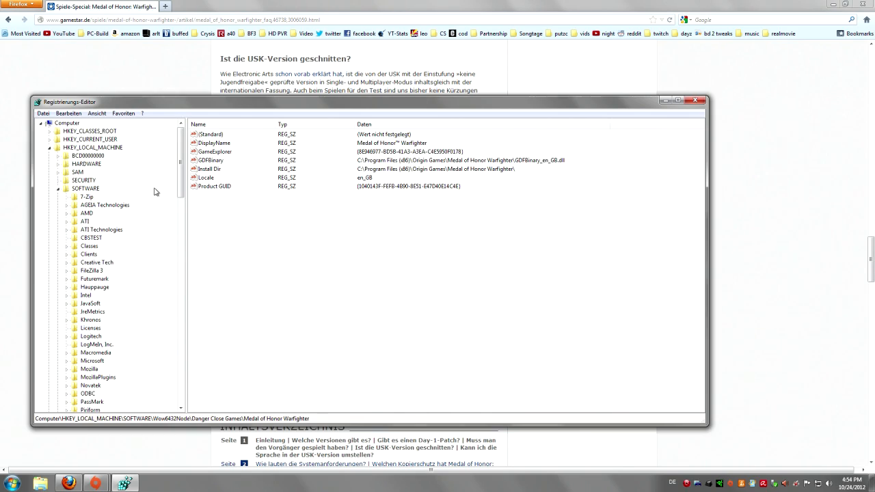
pyautogui.moveTo(331, 115)
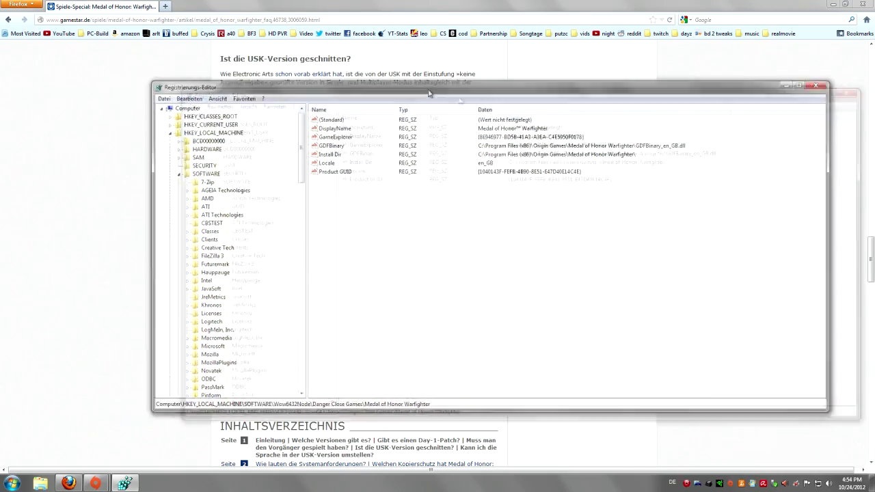
pyautogui.moveTo(429, 88); pyautogui.dragTo(390, 102)
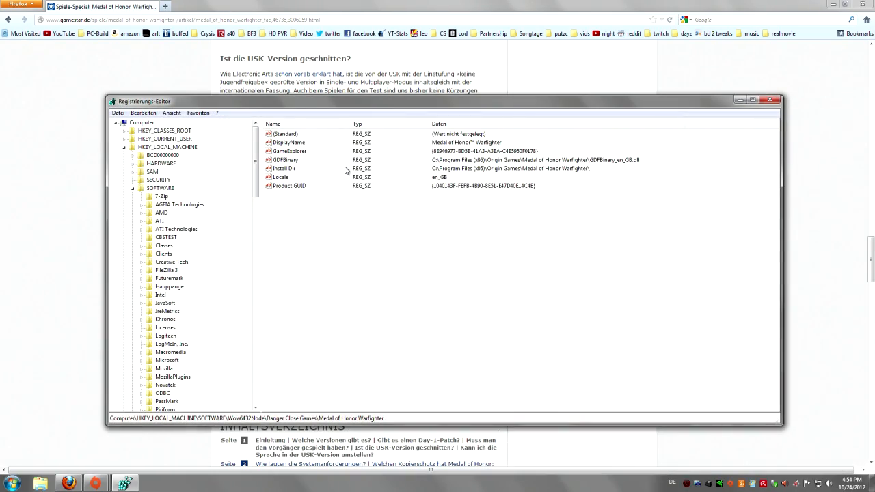
pyautogui.moveTo(186, 156)
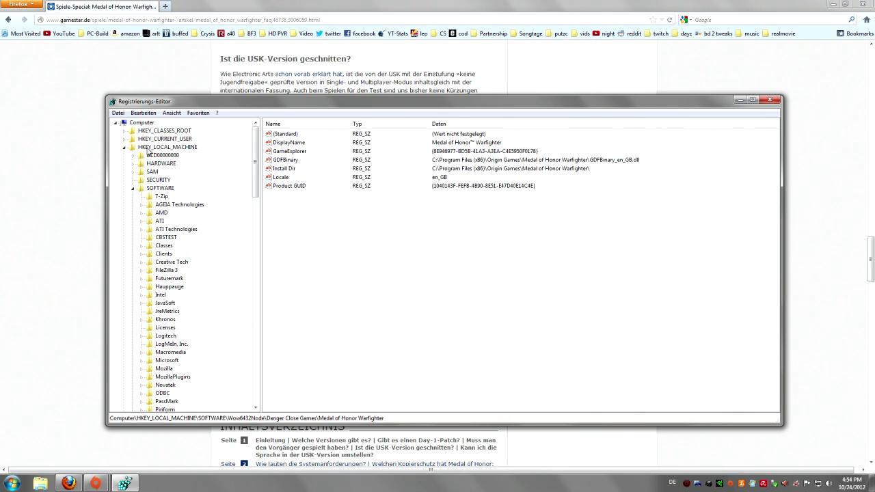
# Navigate HKEY_LOCAL_MACHINE > SOFTWARE > Wow6432Node > Danger Close Games > Medal of Honor Warfighter and select Locale.
pyautogui.click(167, 147)
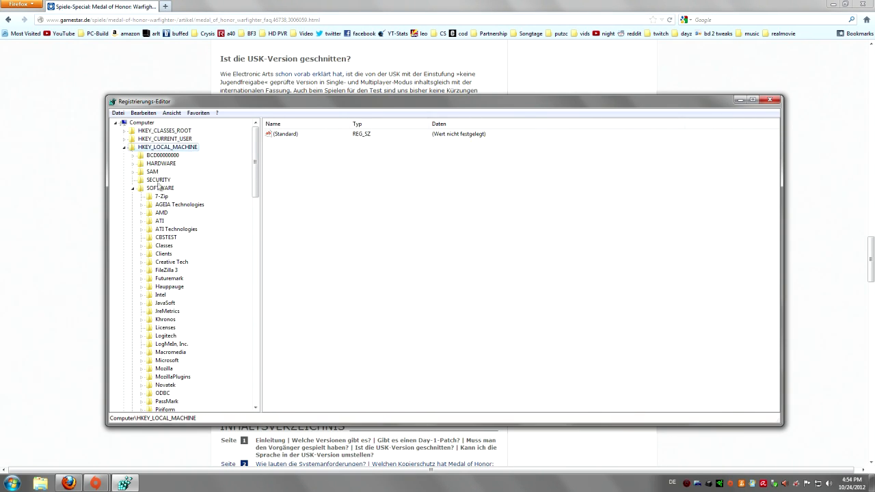
pyautogui.scroll(-3)
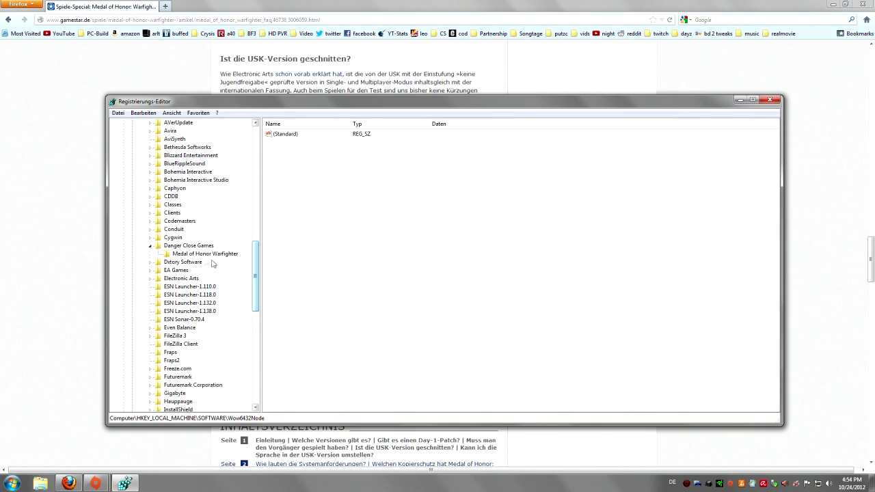
pyautogui.click(188, 246)
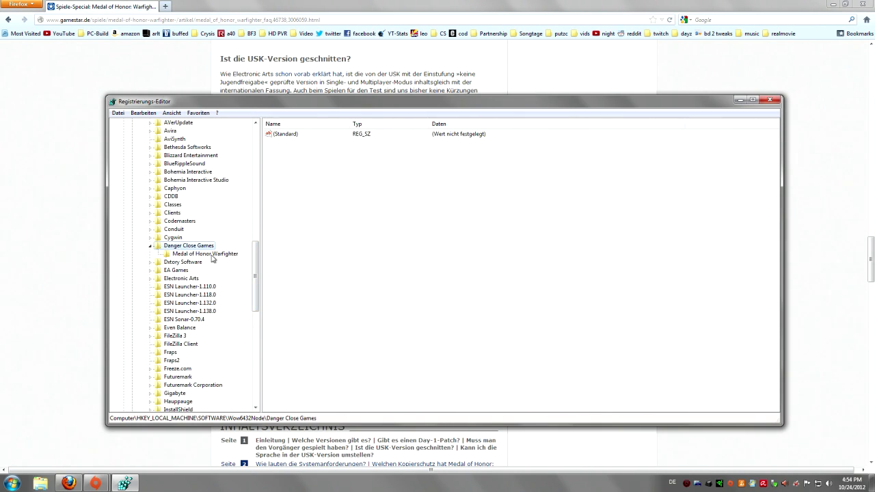
pyautogui.click(205, 253)
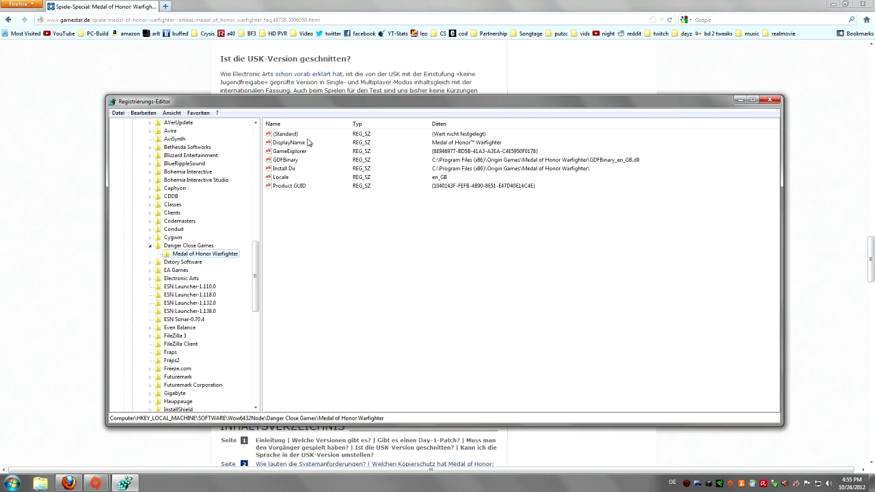
pyautogui.moveTo(287, 180)
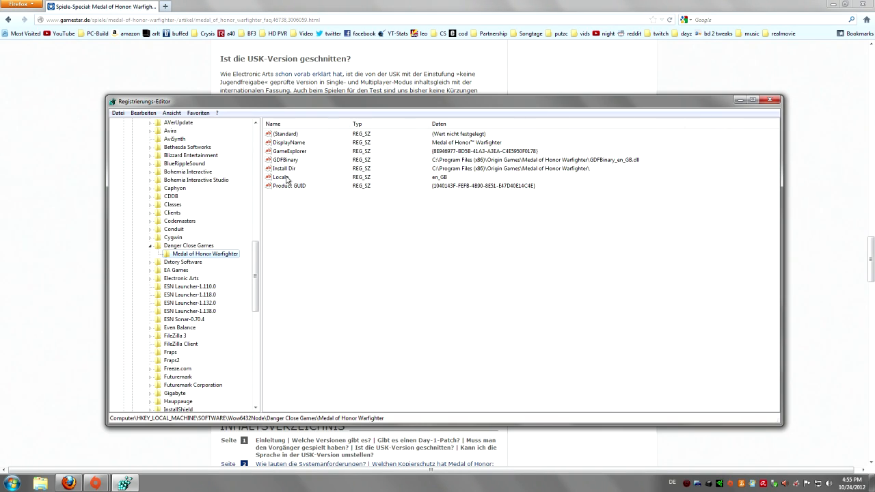
pyautogui.click(281, 178)
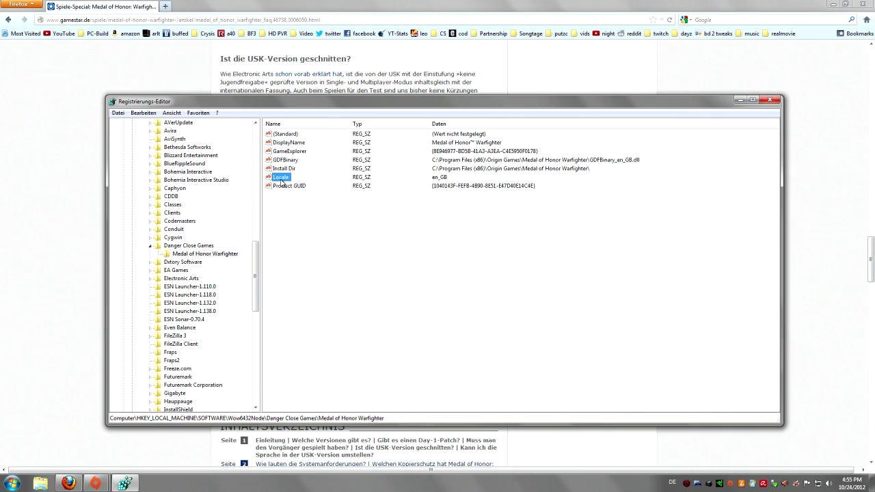
# Set Locale to en_GB and GDFBinary to the GDFBinary_en_GB.dll path.
pyautogui.doubleClick(280, 177)
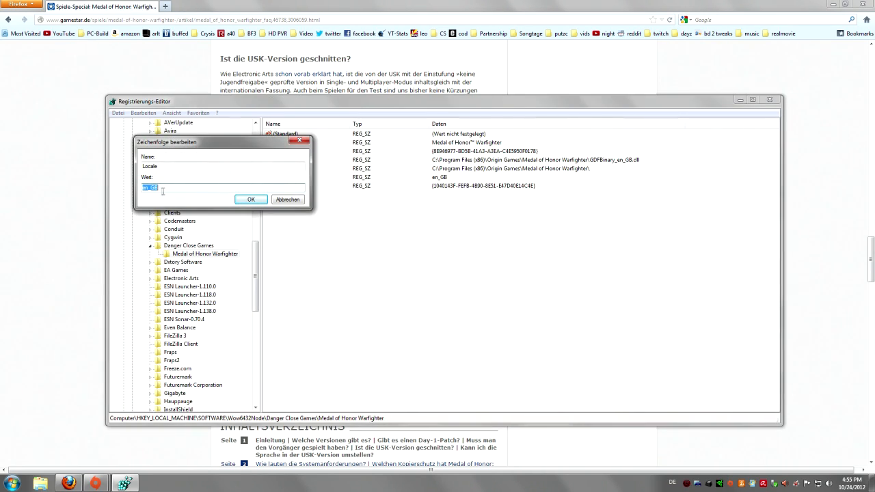
pyautogui.moveTo(146, 197)
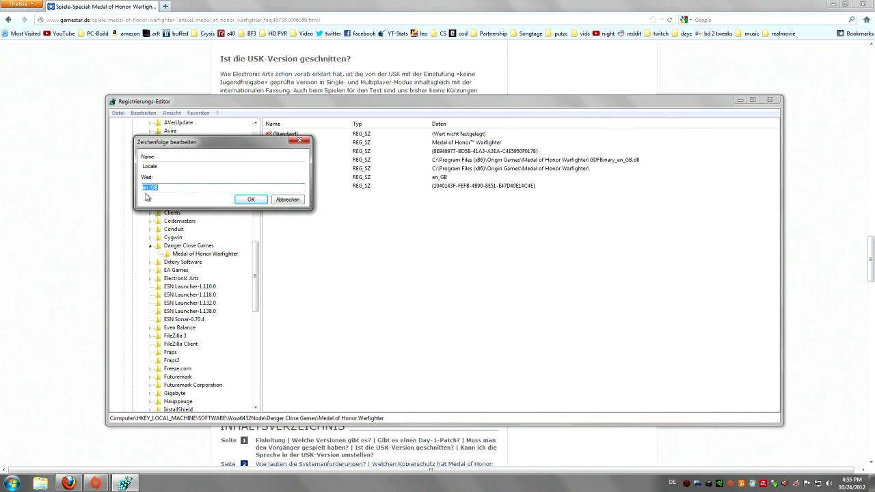
pyautogui.moveTo(164, 197)
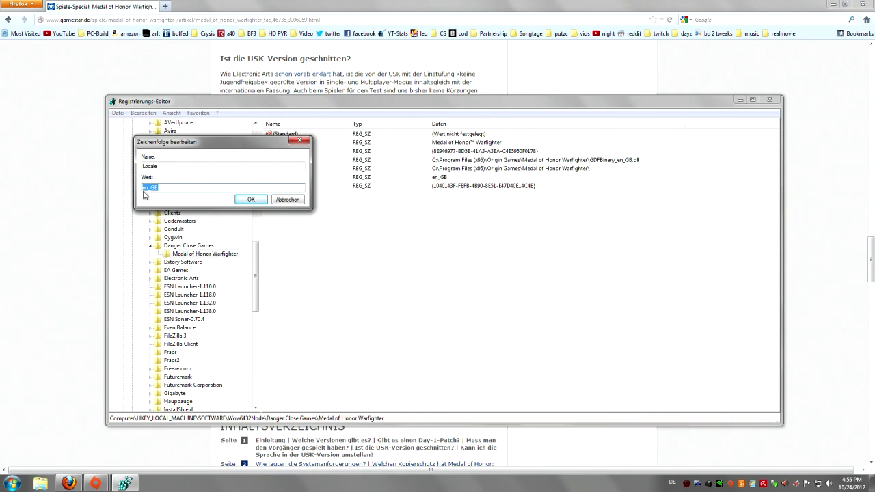
pyautogui.moveTo(197, 199)
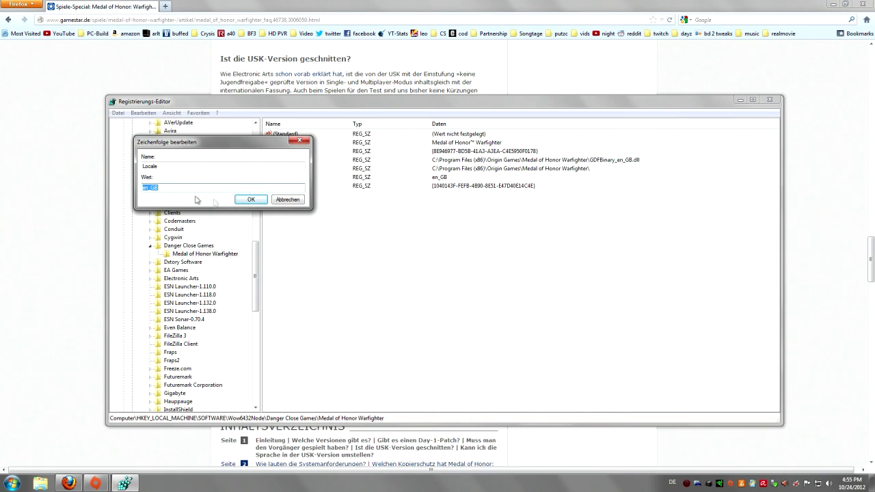
pyautogui.click(250, 200)
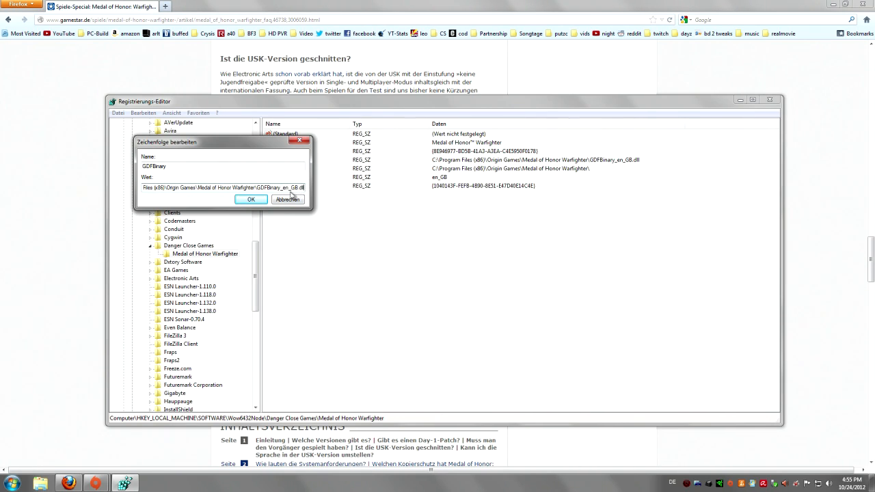
pyautogui.moveTo(289, 199)
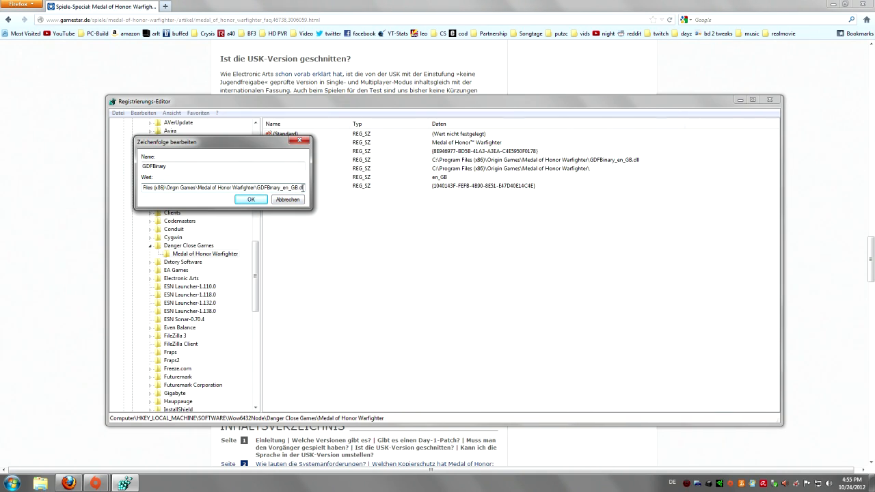
pyautogui.click(251, 199)
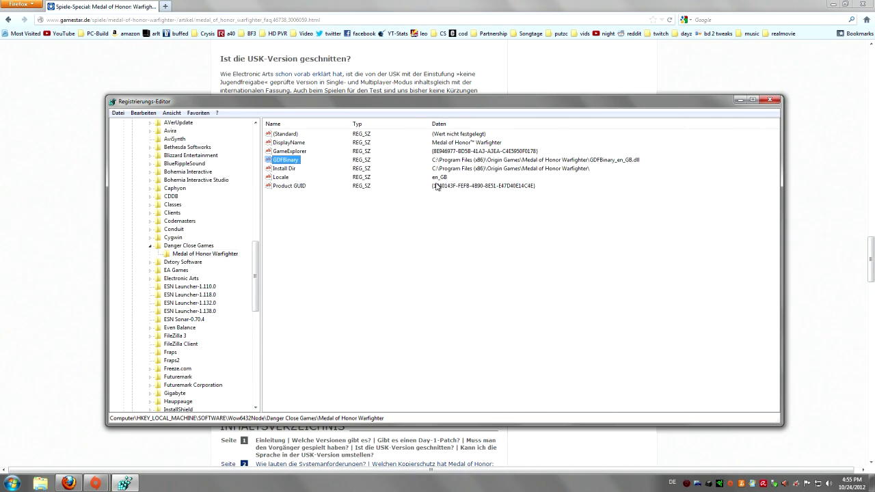
pyautogui.moveTo(654, 164)
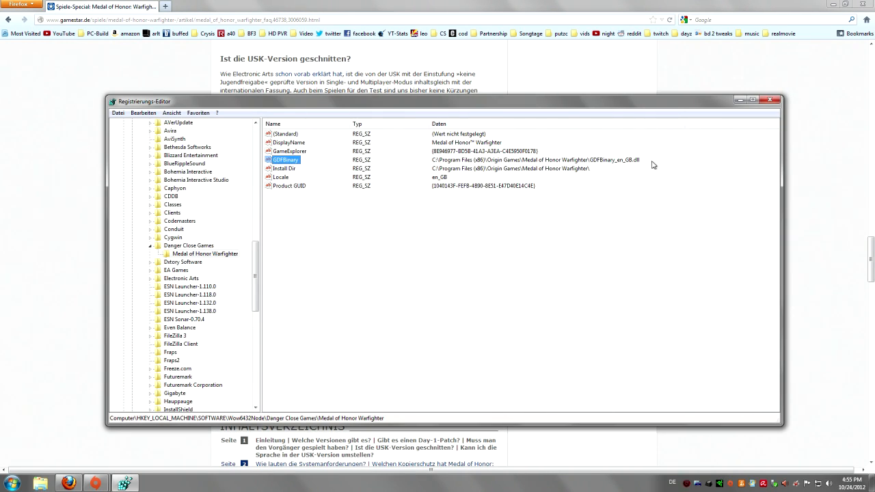
pyautogui.moveTo(487, 172)
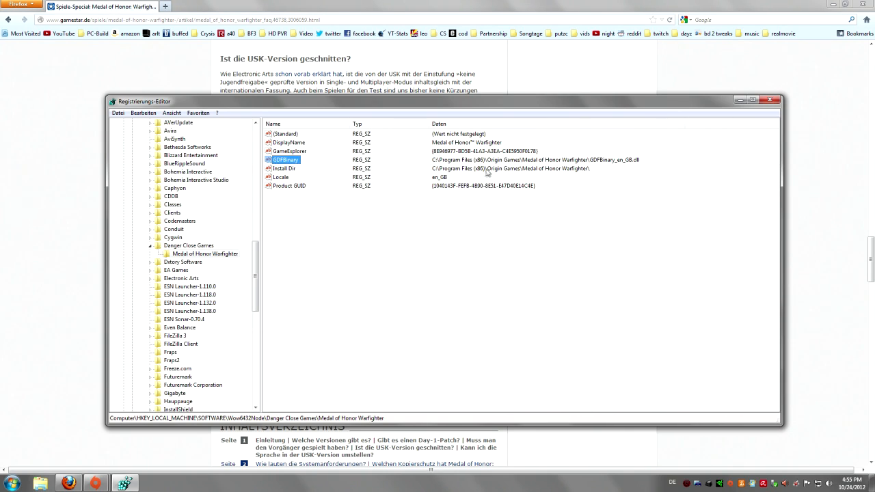
pyautogui.moveTo(458, 178)
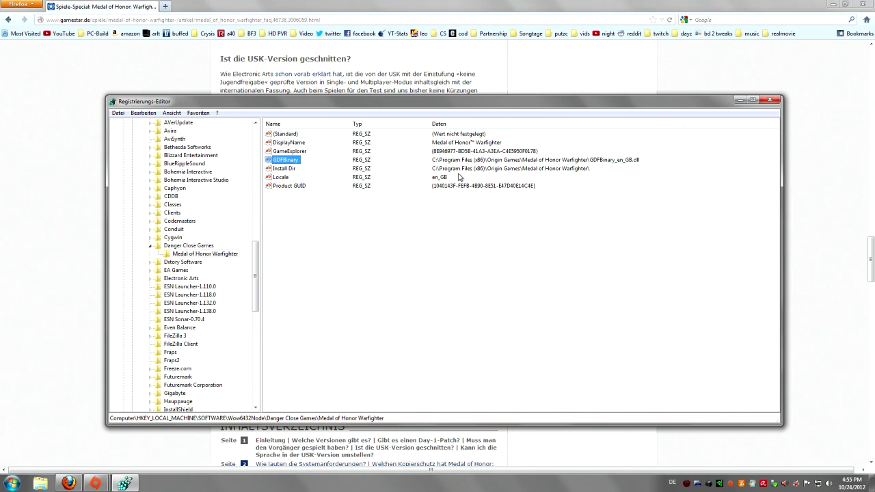
pyautogui.moveTo(418, 186)
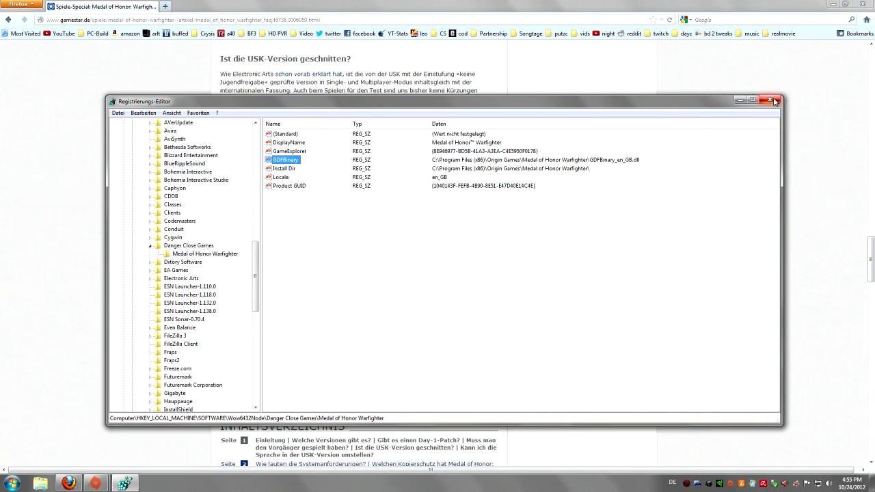
# Close the Registry Editor, returning to the Firefox article.
pyautogui.click(774, 100)
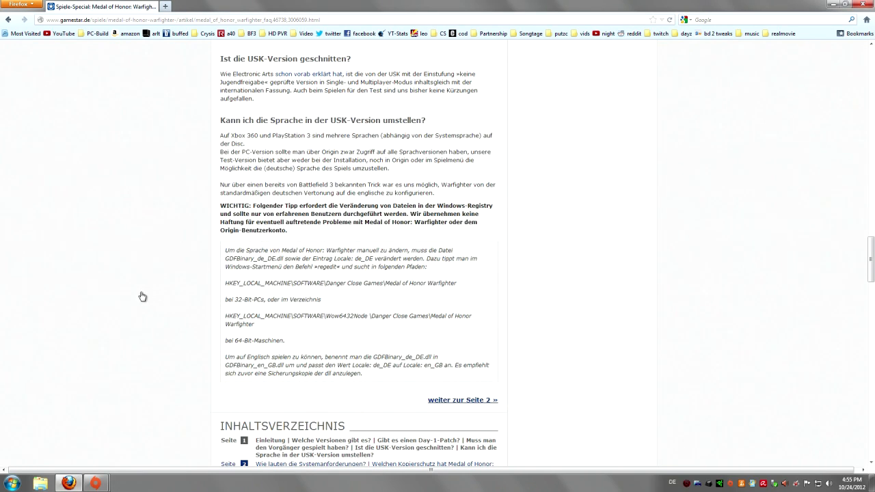
pyautogui.moveTo(228, 238)
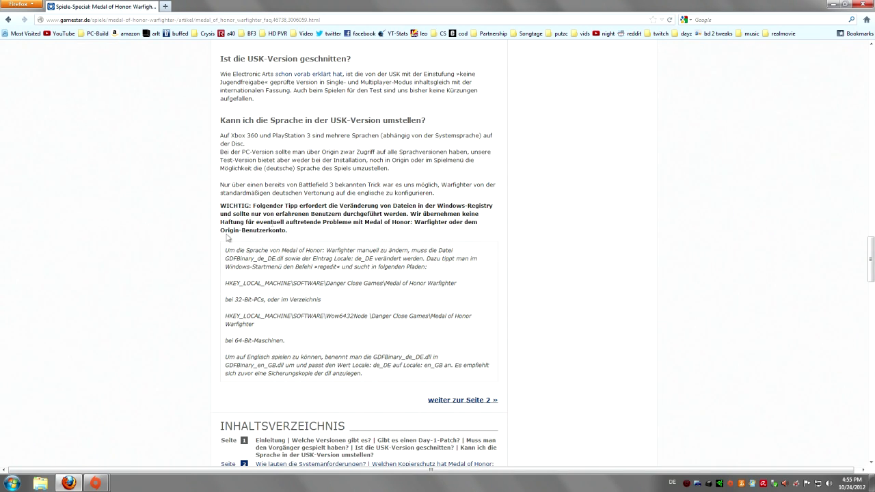
pyautogui.moveTo(526, 205)
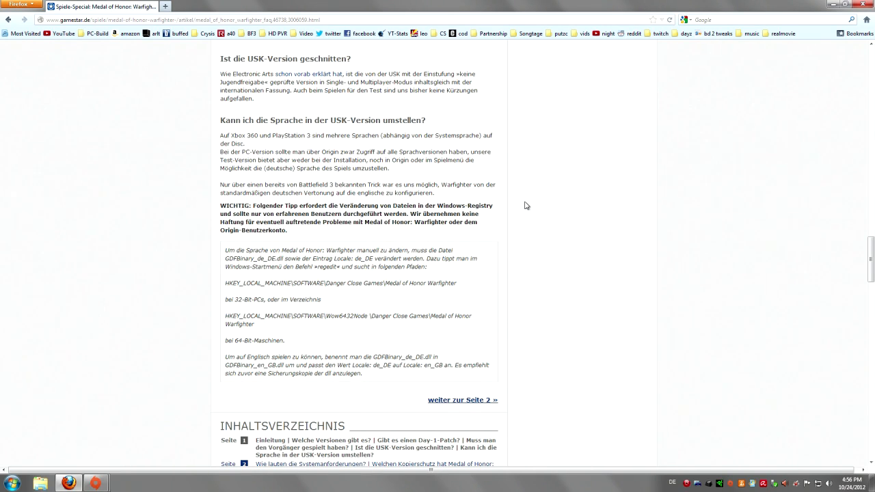
pyautogui.moveTo(97, 266)
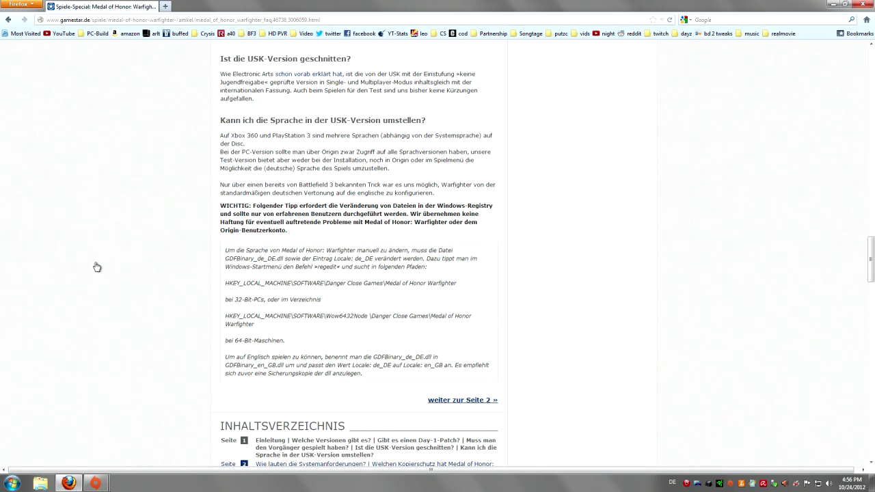